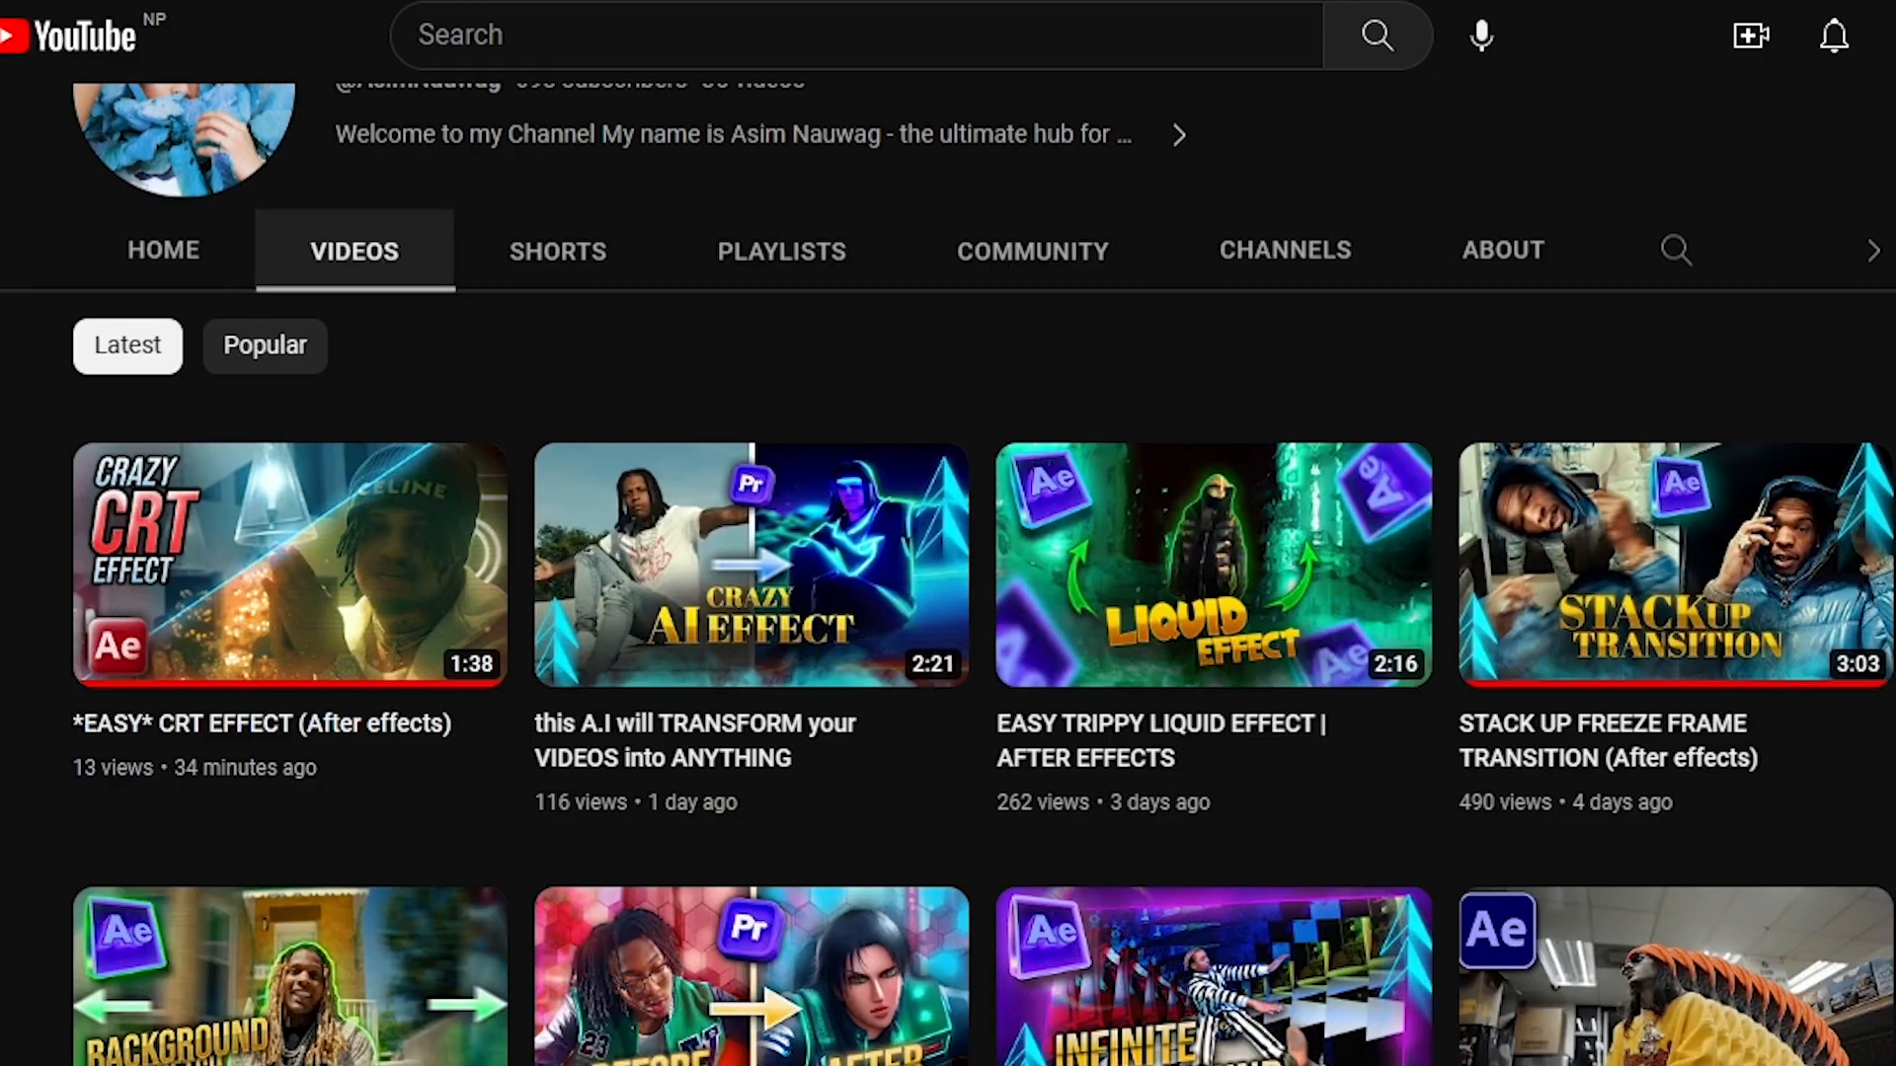
Apply uni.Holomatrix II from RG Universe Stylize to the clip layer for a blue hologram look
scroll("down", 3)
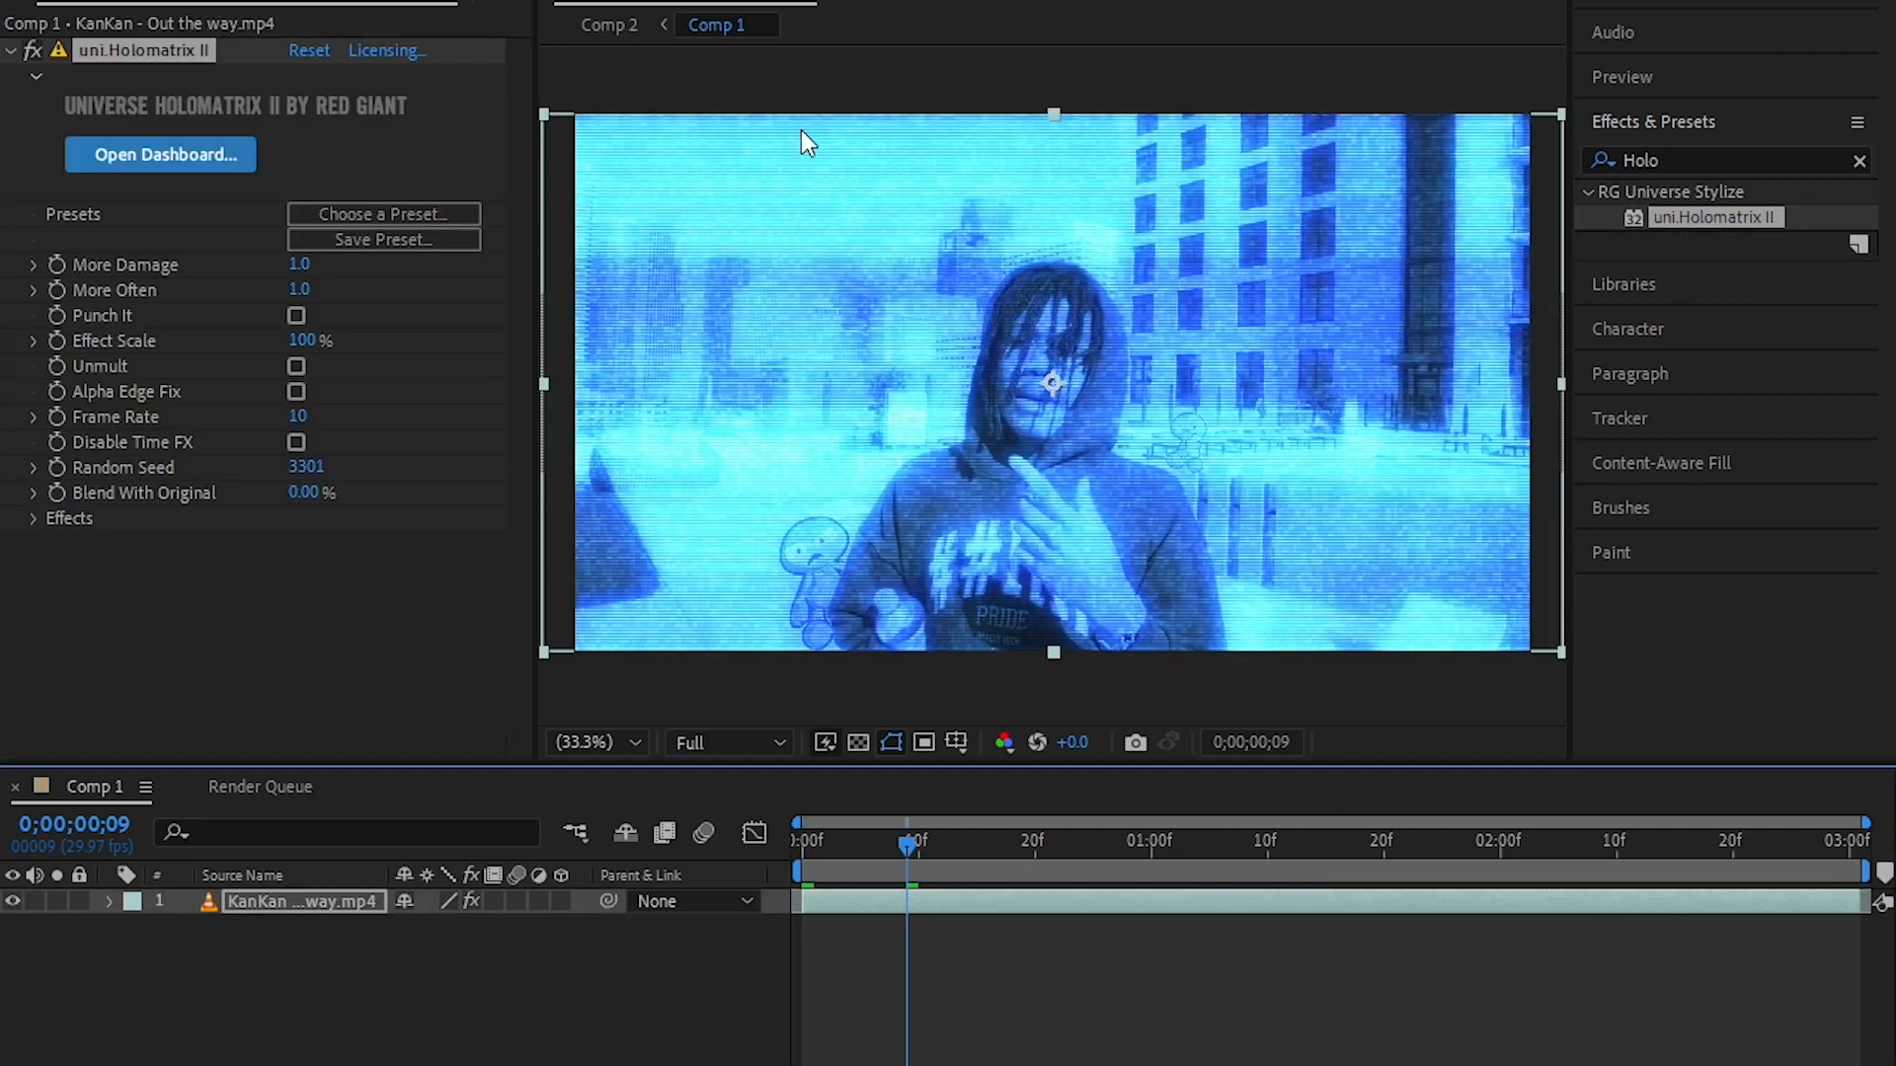
left_click(34, 517)
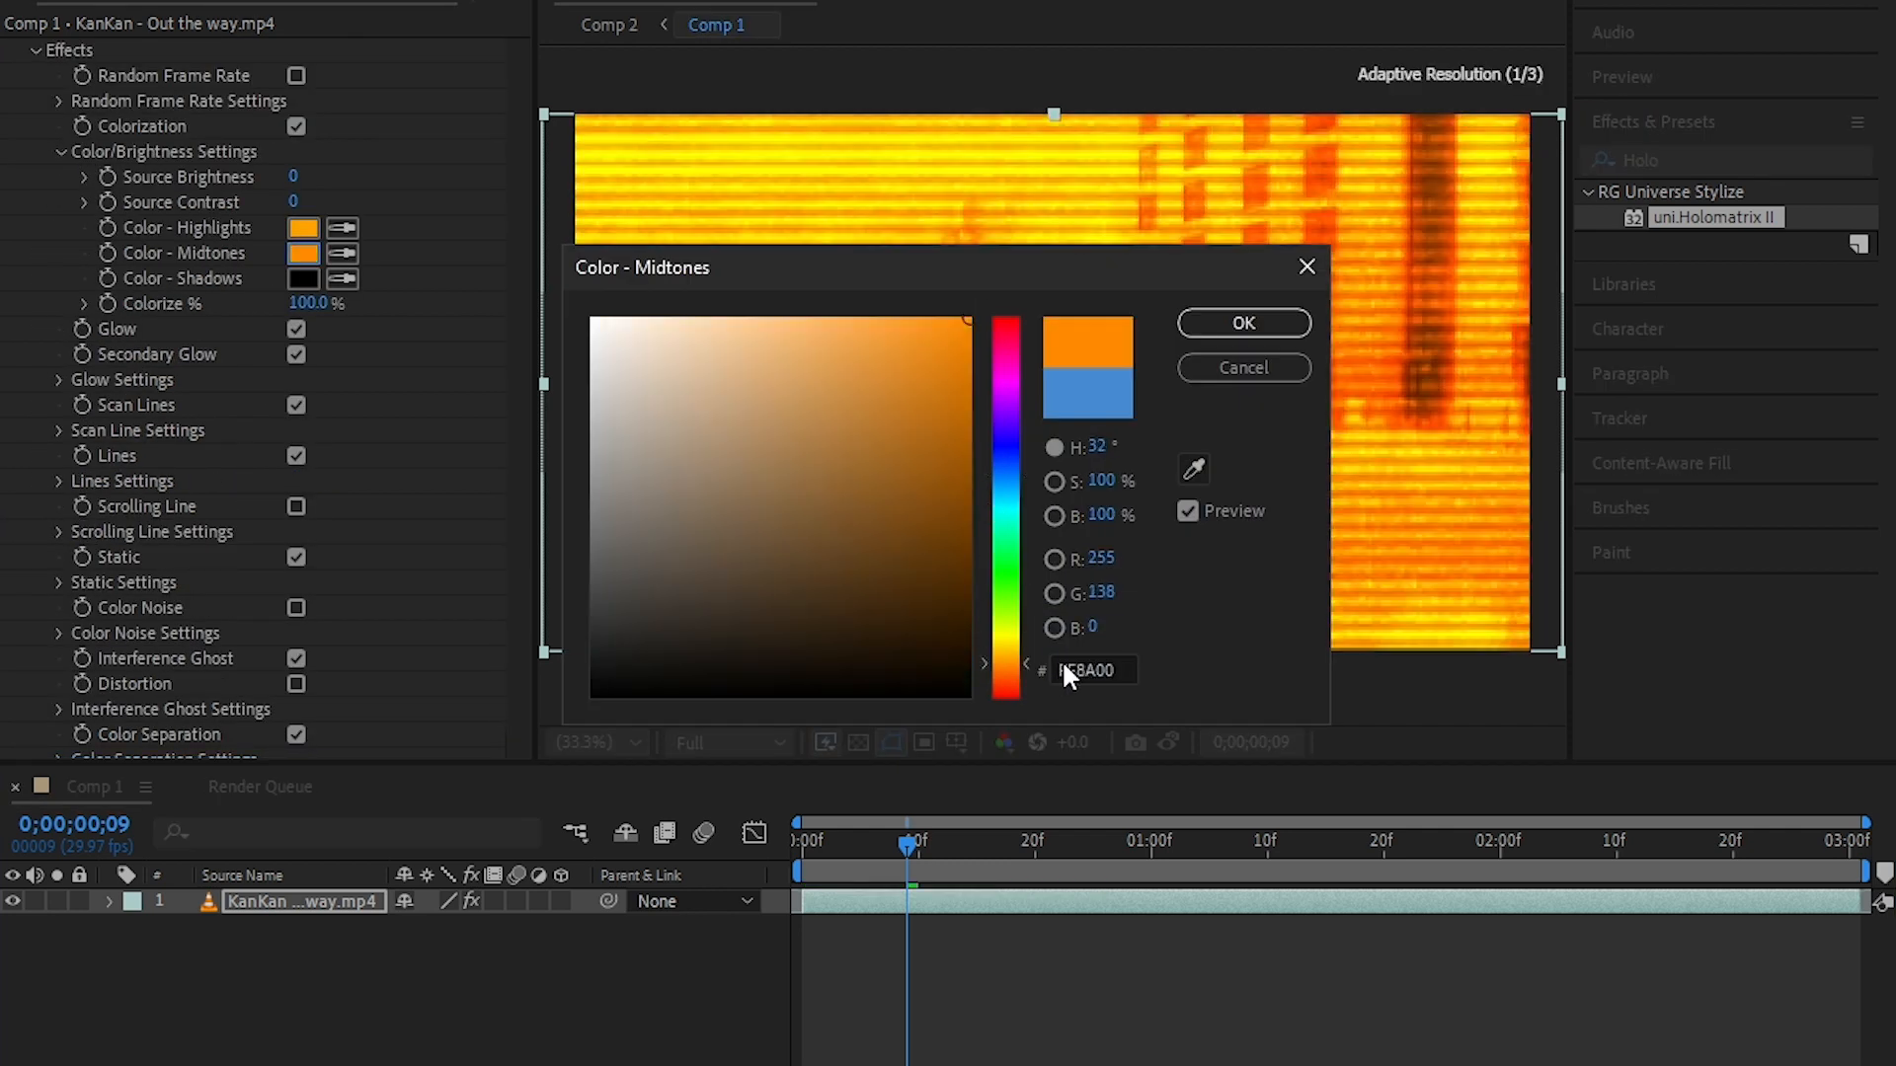
Set Holomatrix midtones FF8A00, shadows 411700, and lower Colorize to about 71%
left_click(305, 279)
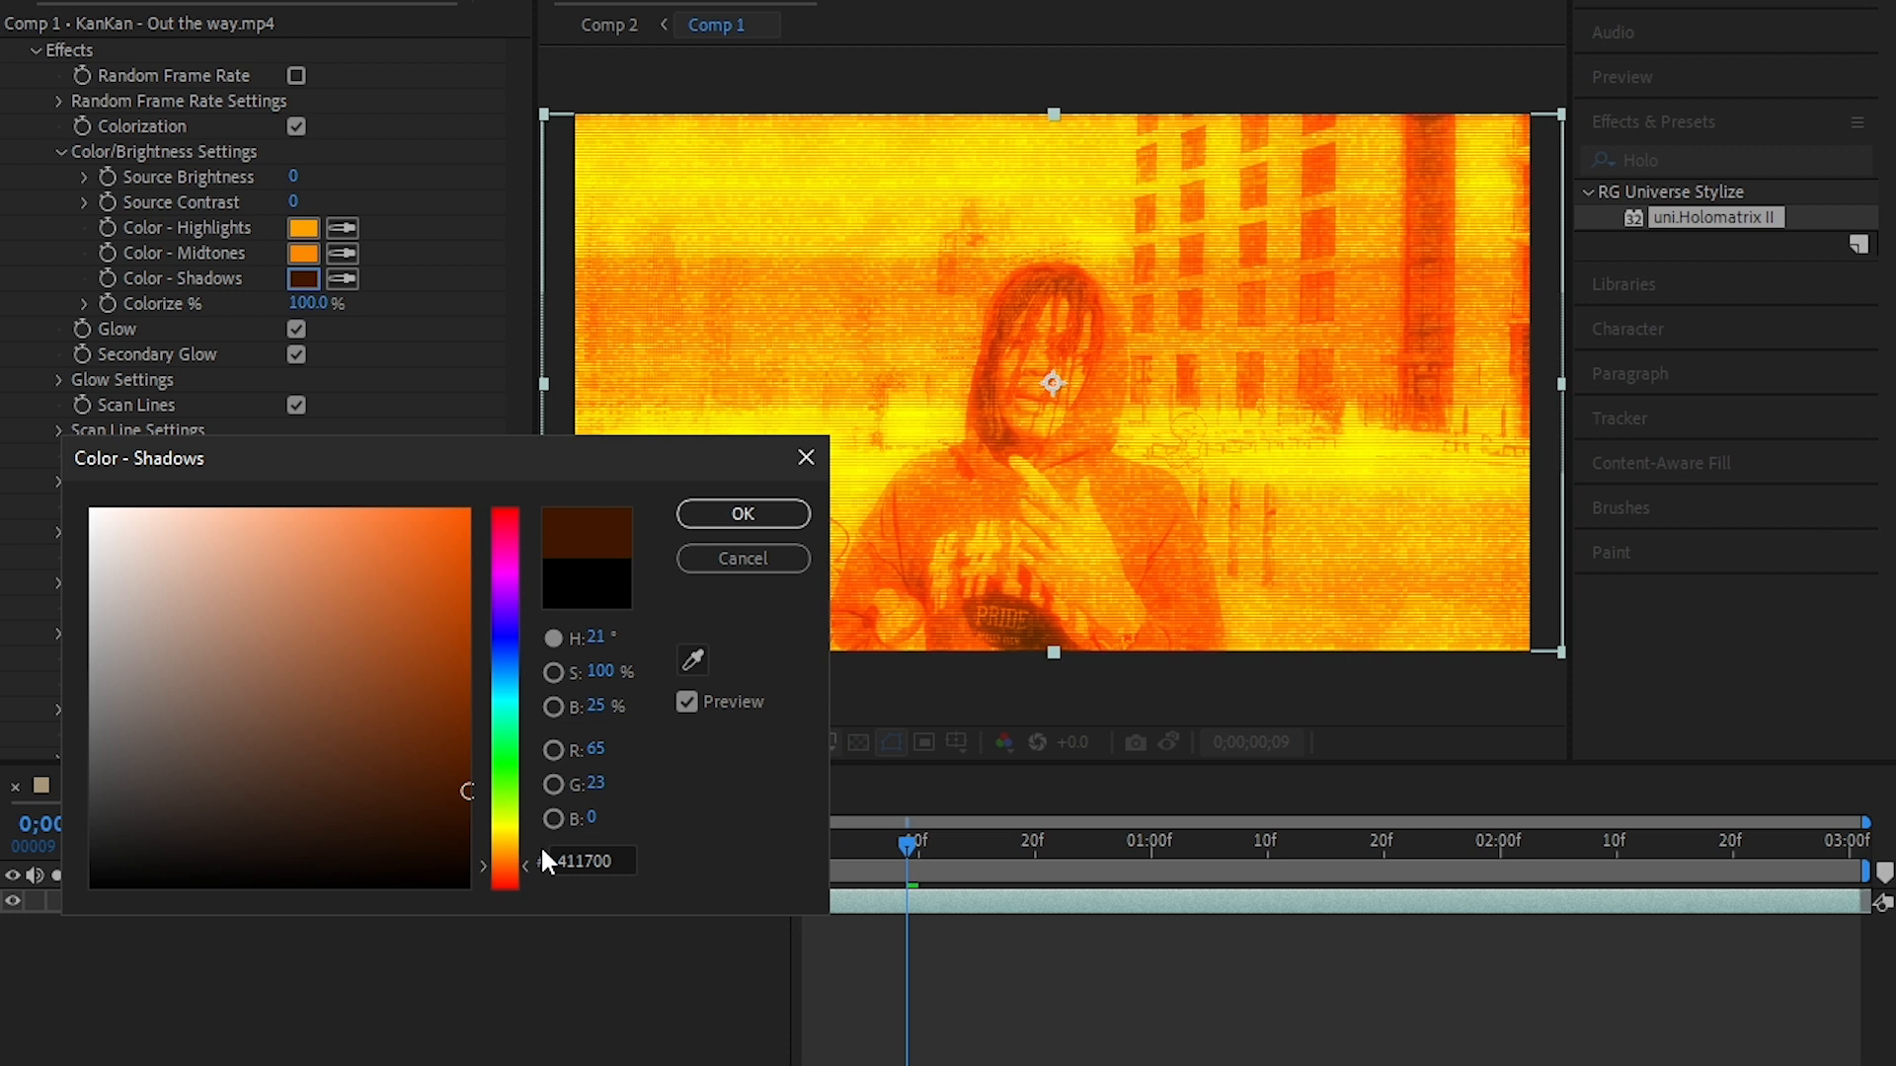
left_click(742, 514)
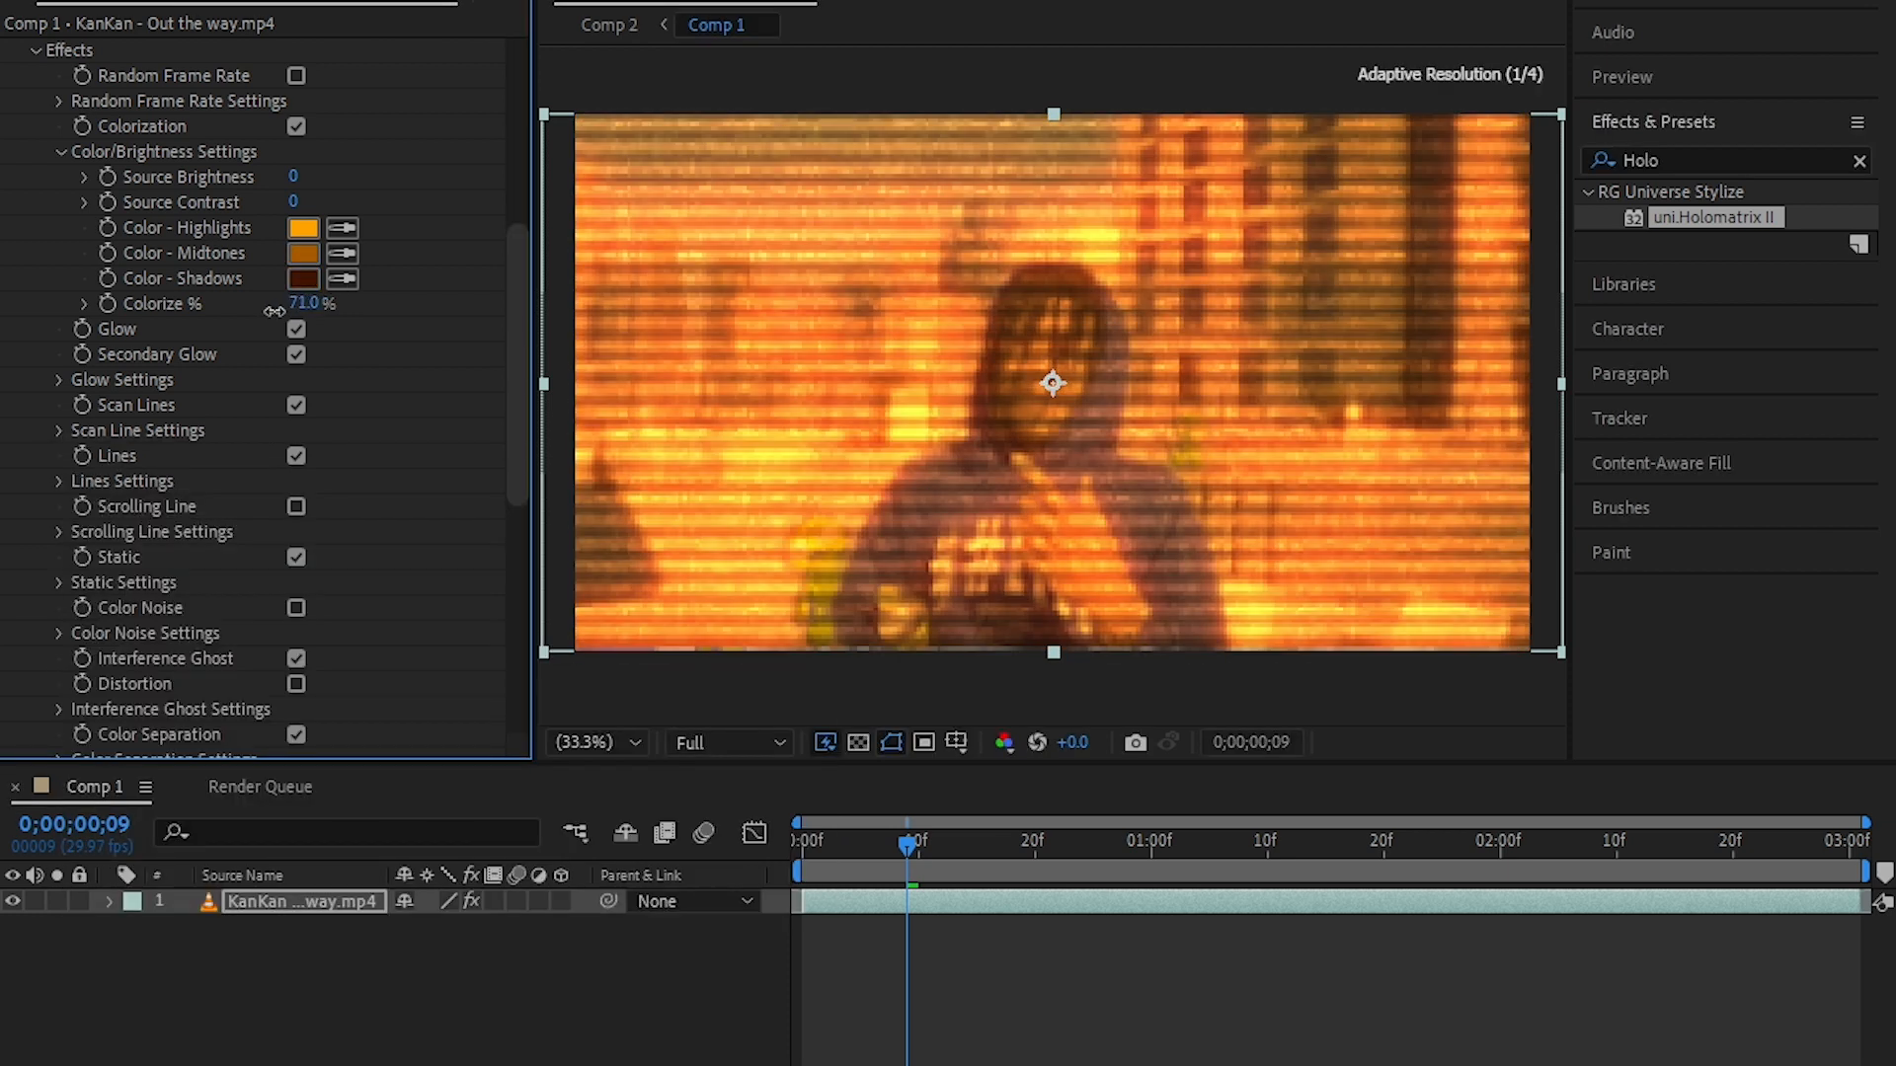
left_click_drag(318, 304, 300, 304)
type("optic")
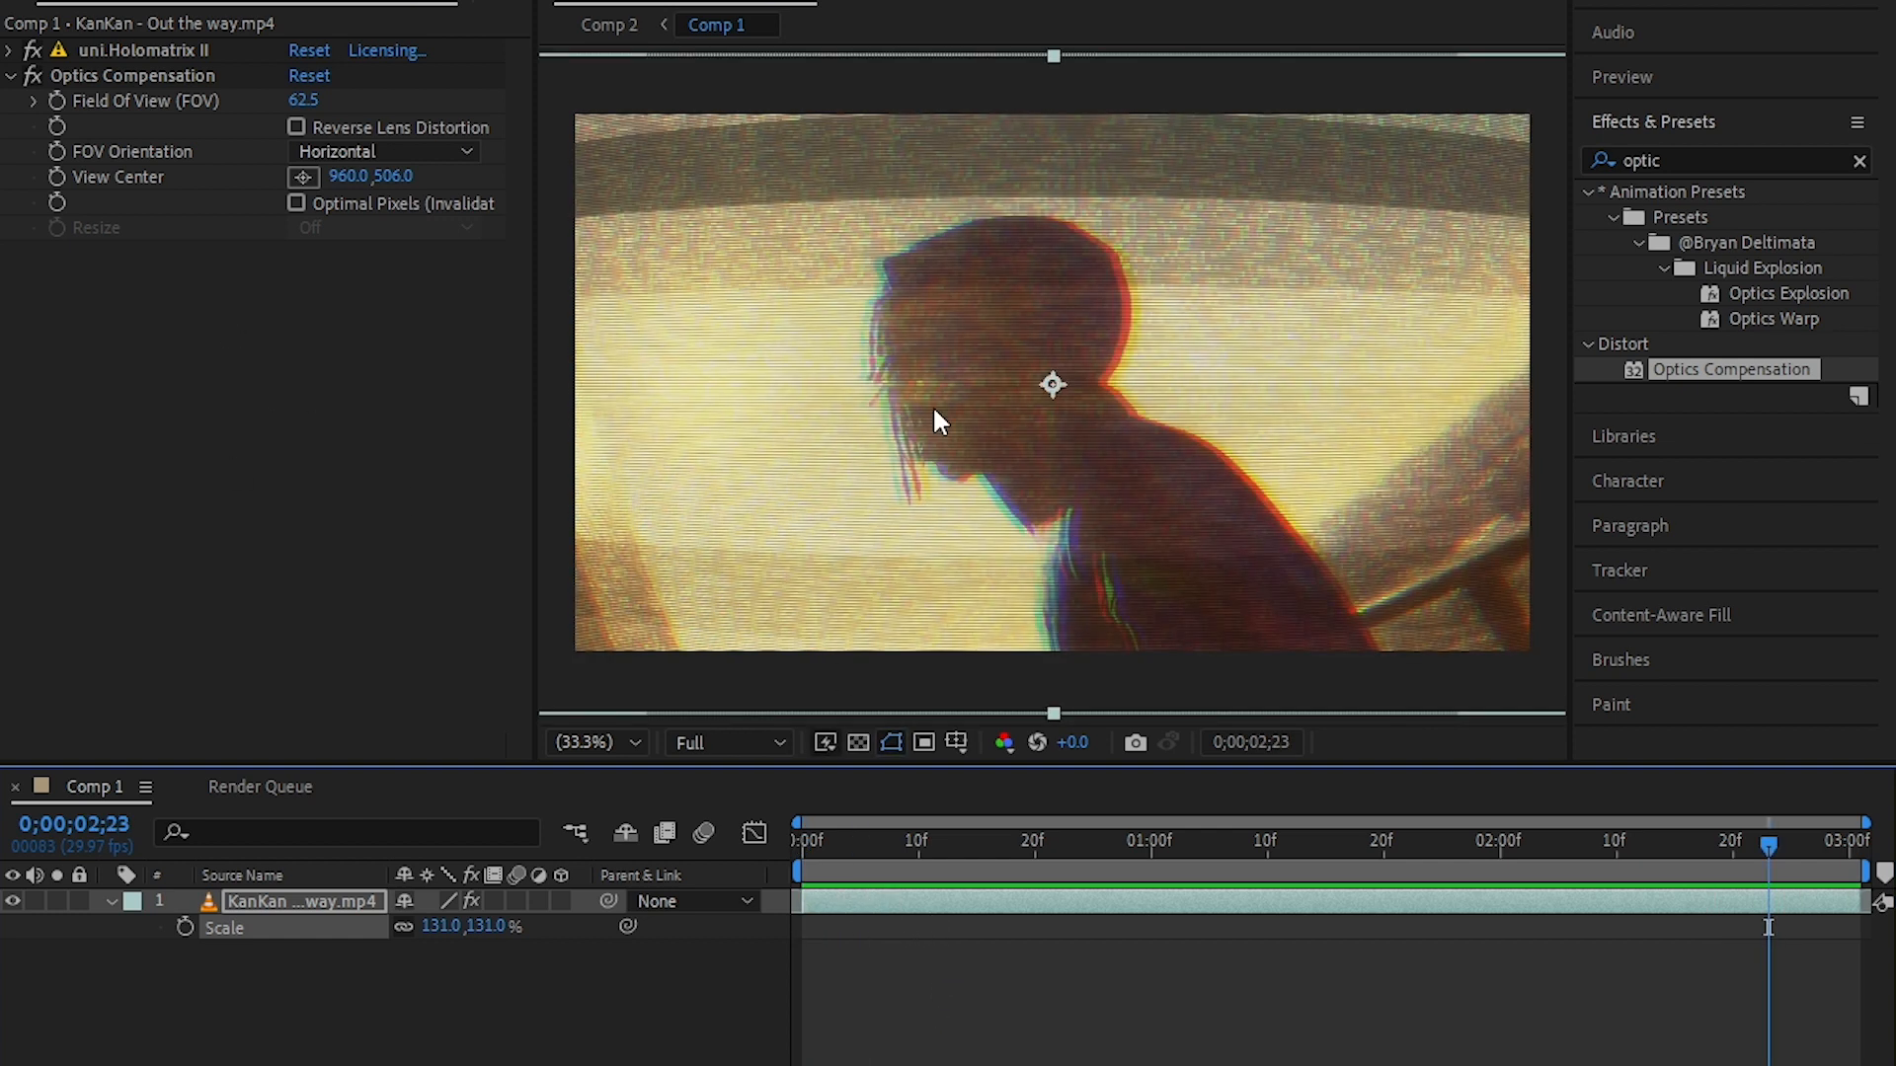
mouse_move(719, 766)
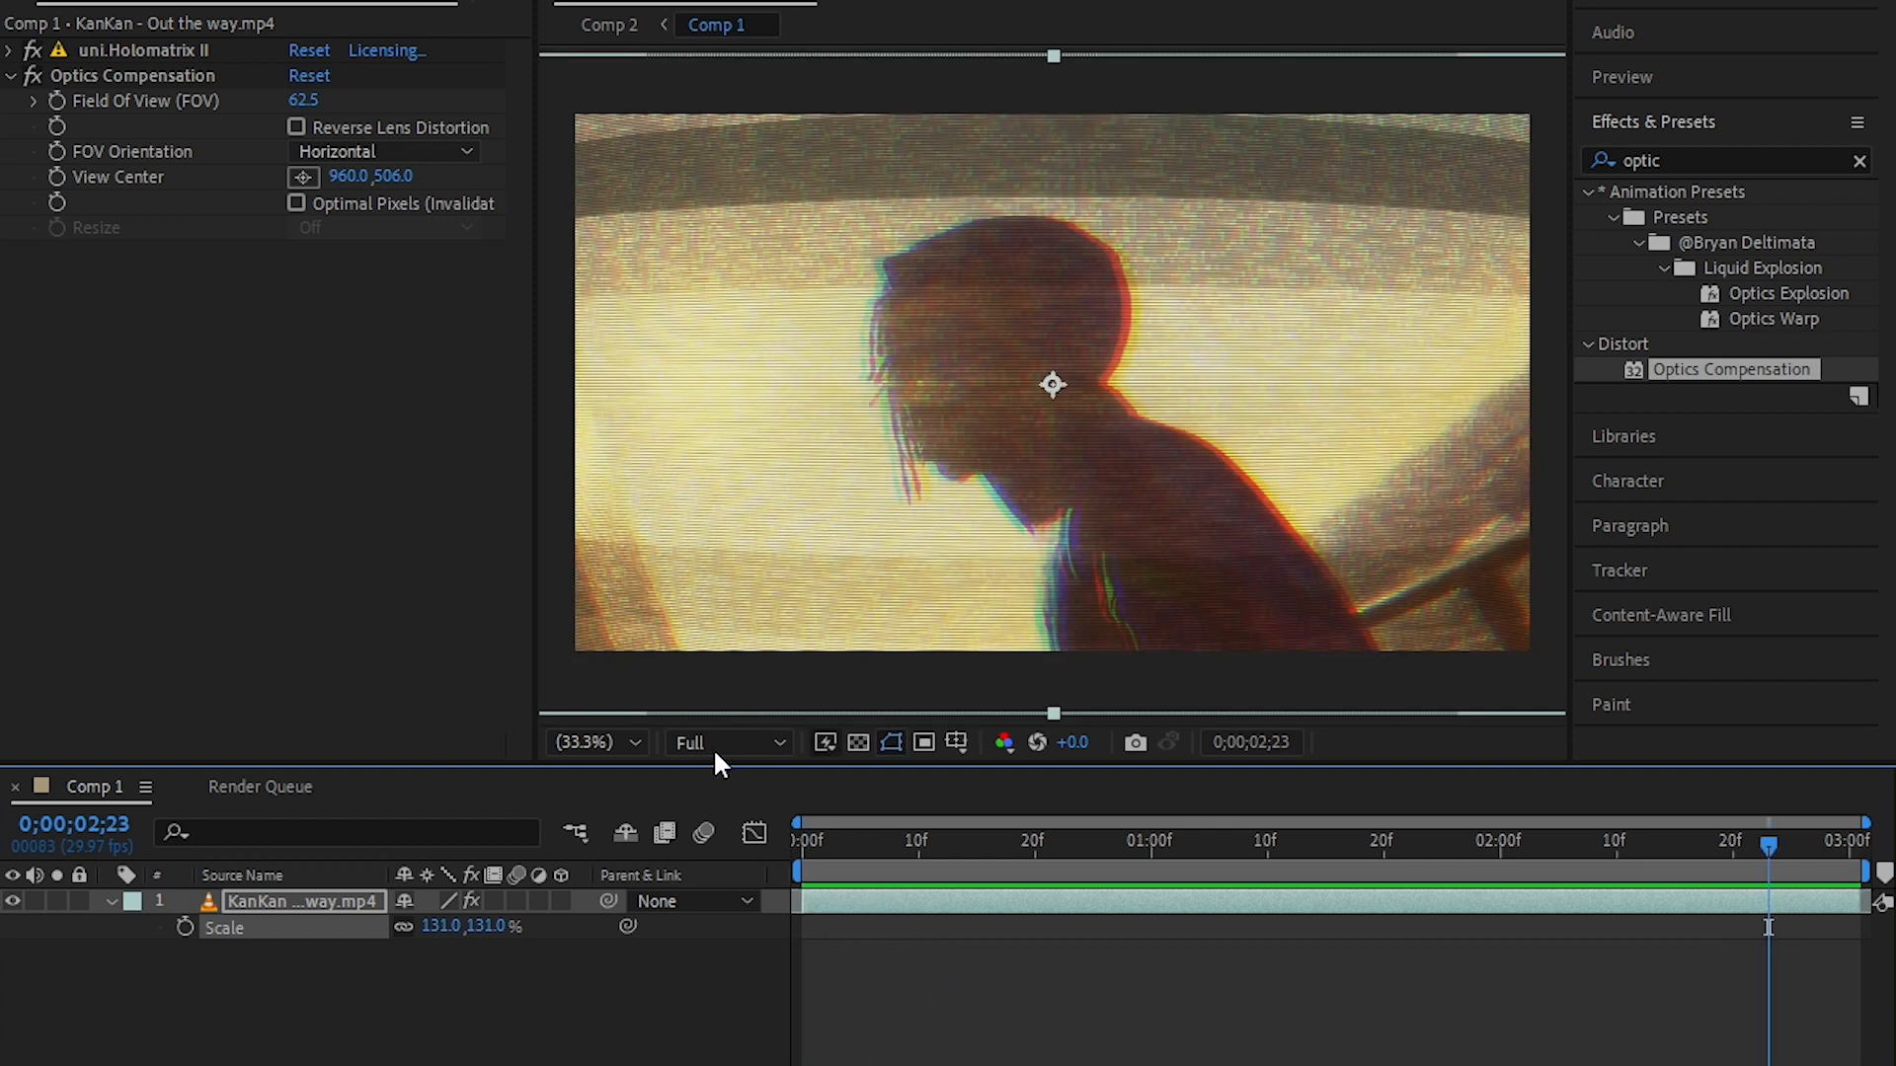